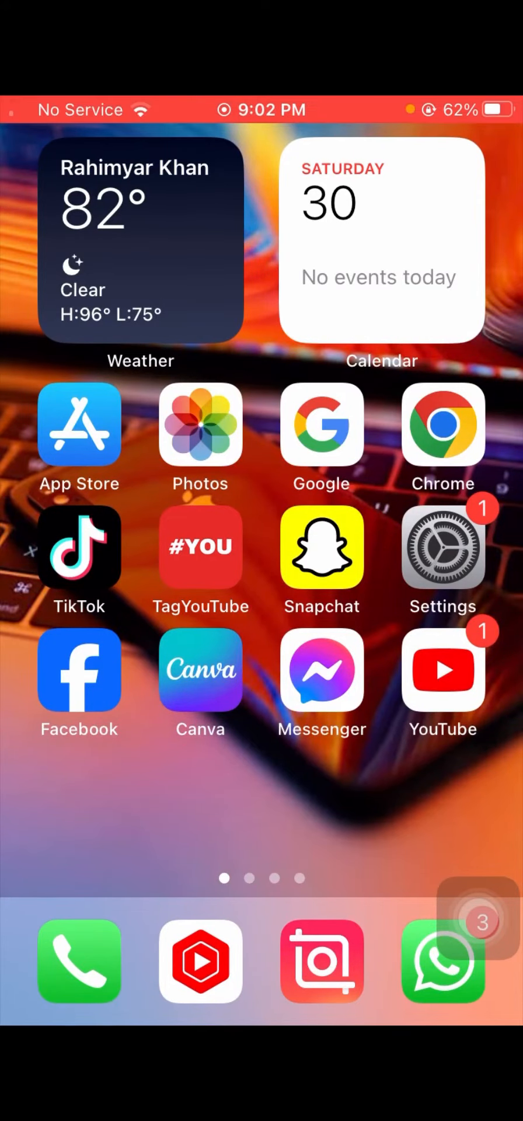
# - Swipe to the second home-screen page showing Find My, Shortcuts and Contacts
pyautogui.hscroll(-3)
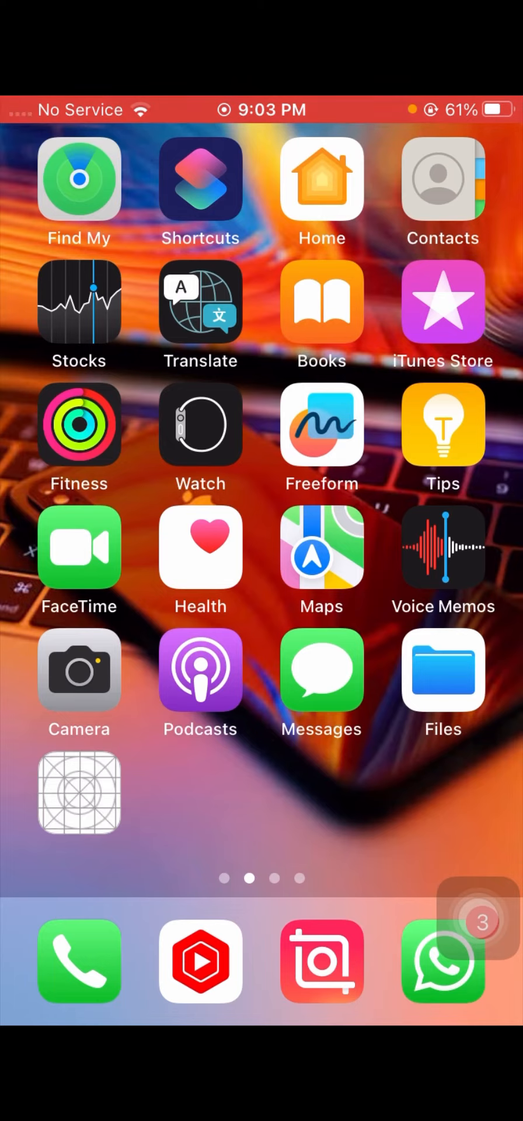
# - Swipe to the third home-screen page holding Cash App, Wallet and Spotify
pyautogui.hscroll(-3)
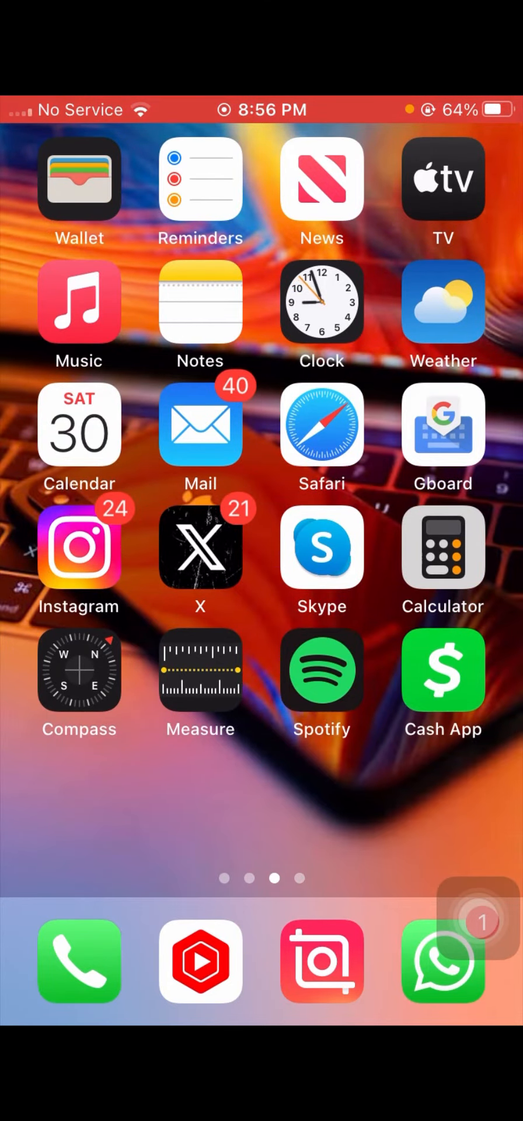
# - Swipe to the fourth and last page with Threads, Tamasha, JazzCash and Gmail
pyautogui.hscroll(-3)
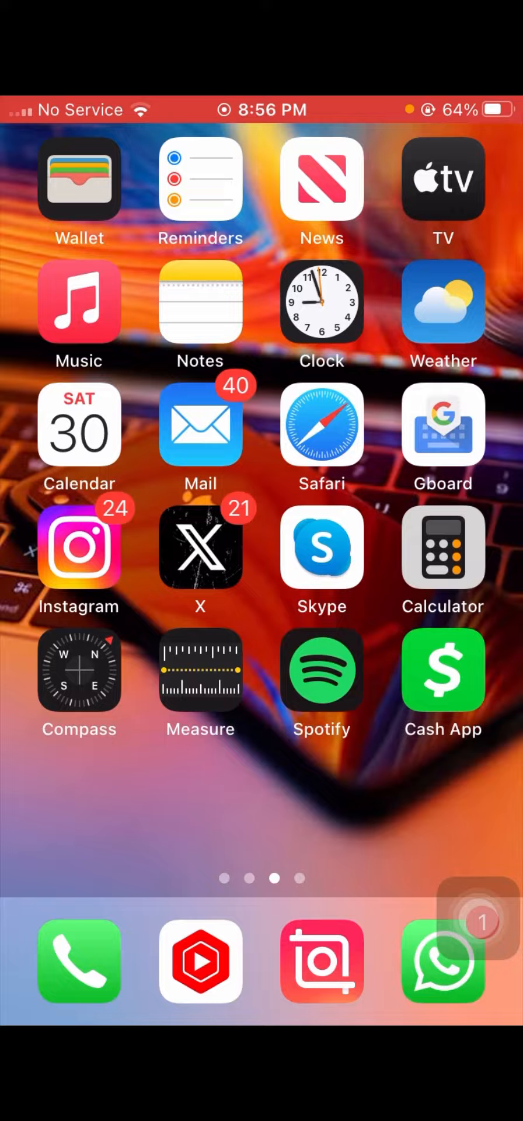
pyautogui.click(442, 670)
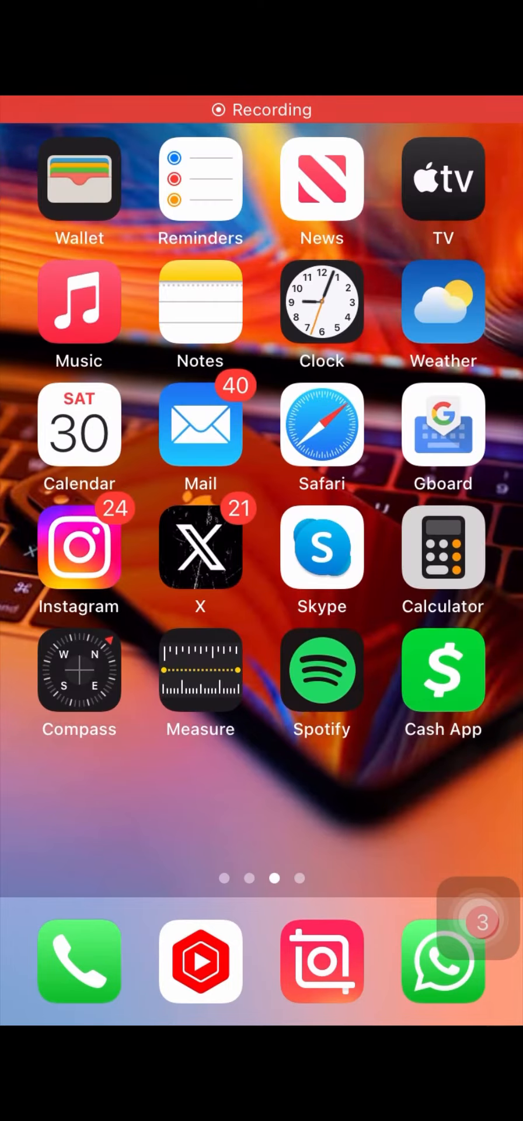
pyautogui.hscroll(-3)
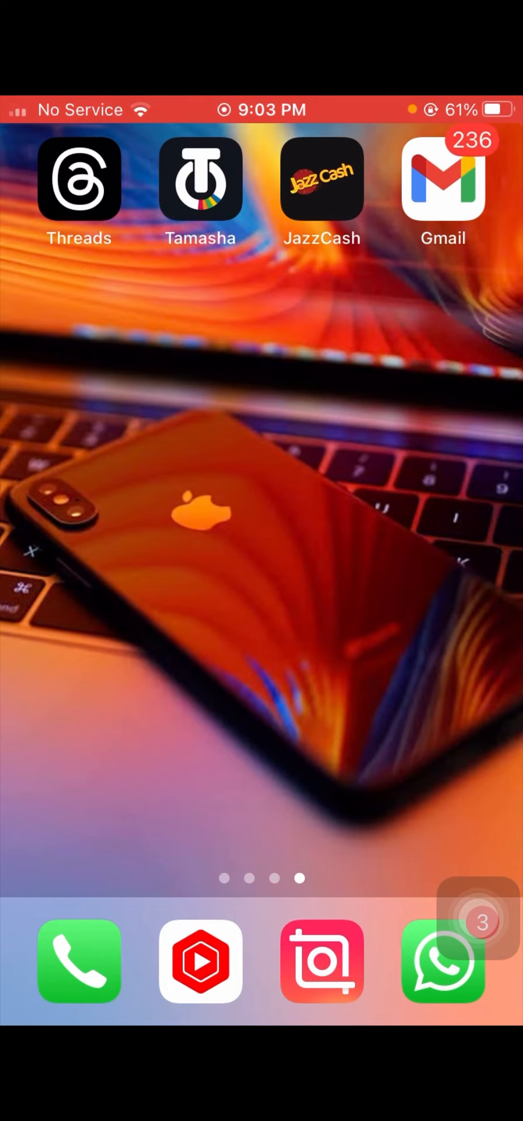